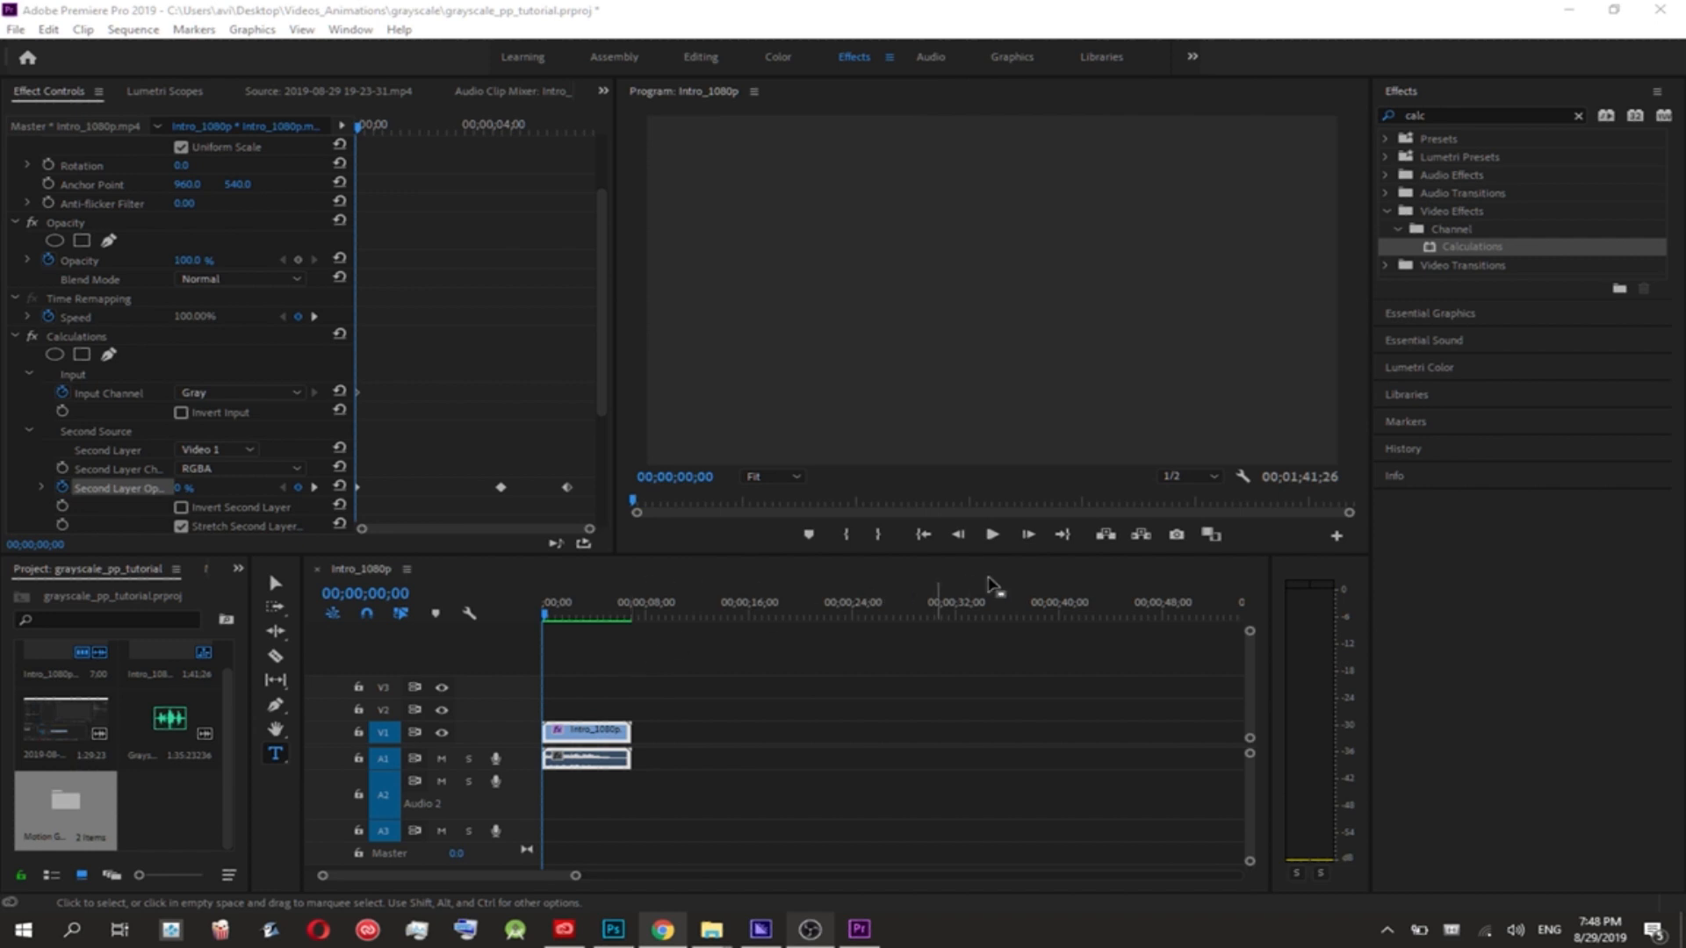
mouse_move(992, 583)
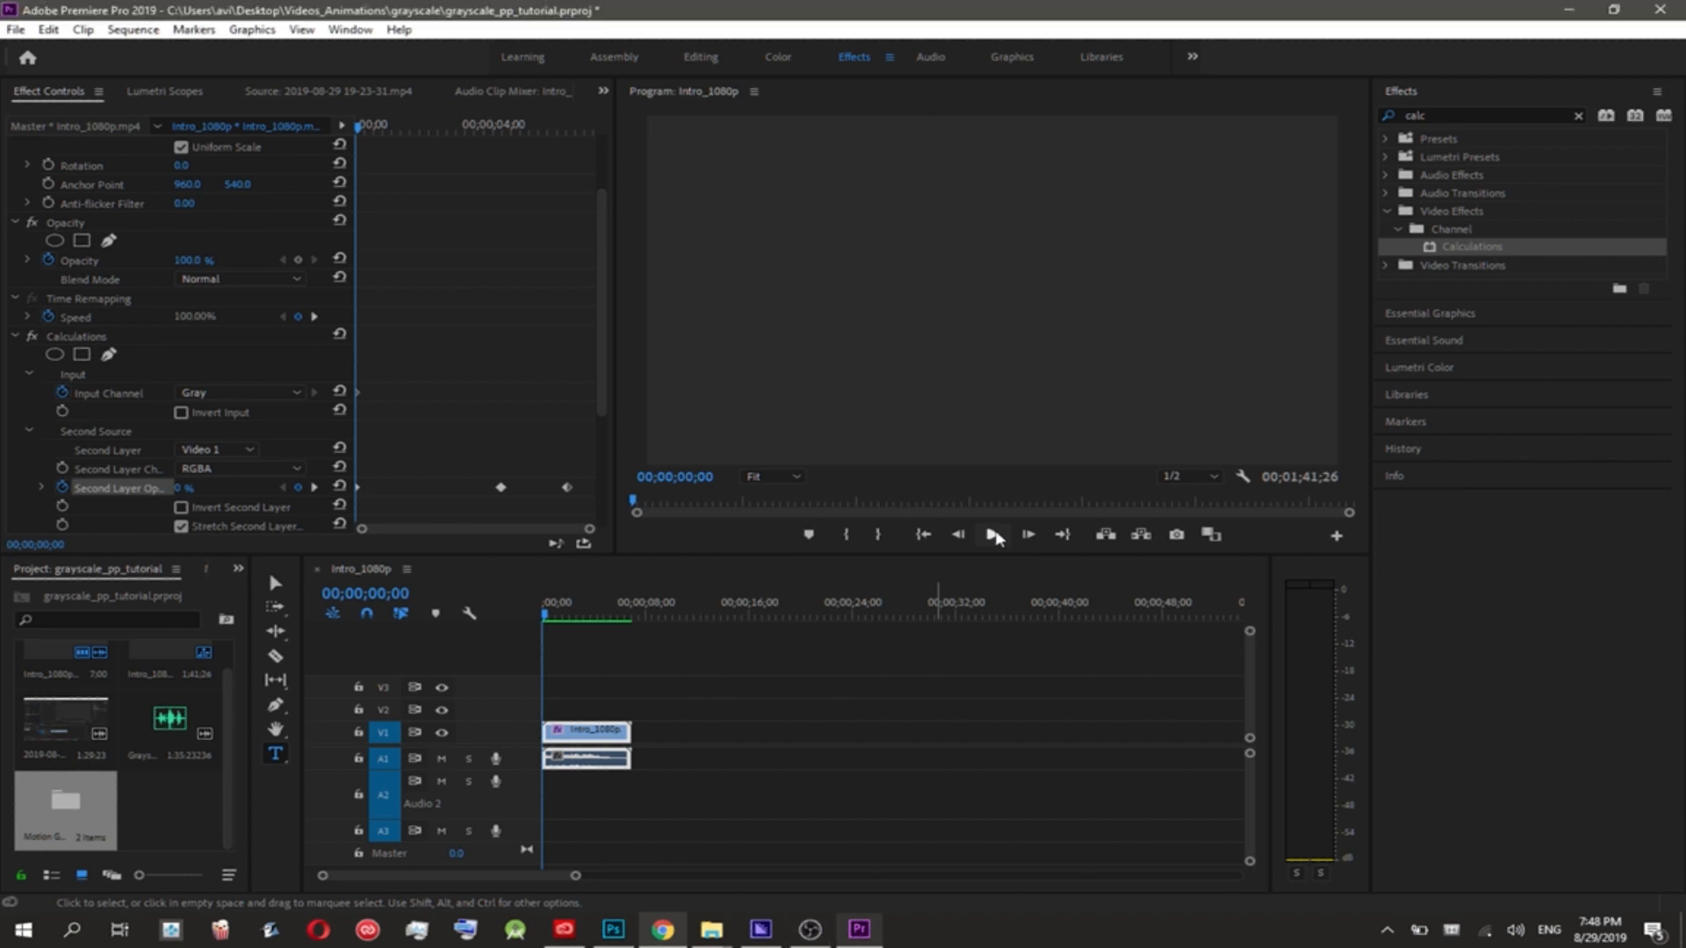
- Add a second Intro_1080p clip after the first and apply Calculations to it
left_click(991, 534)
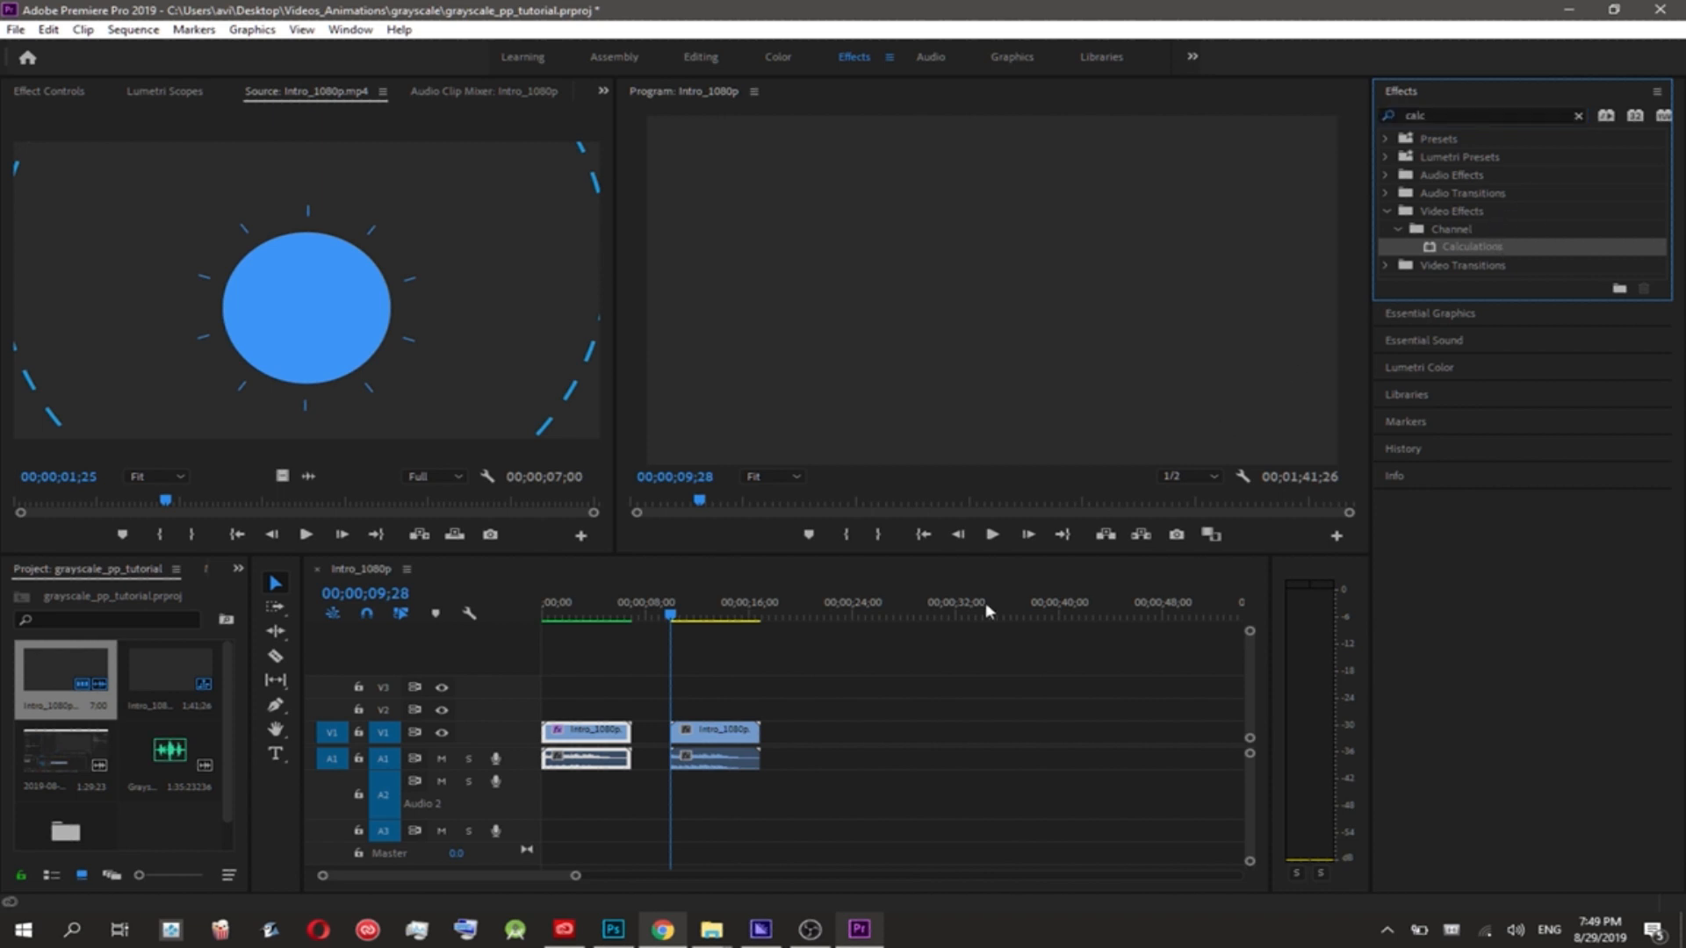
left_click(714, 730)
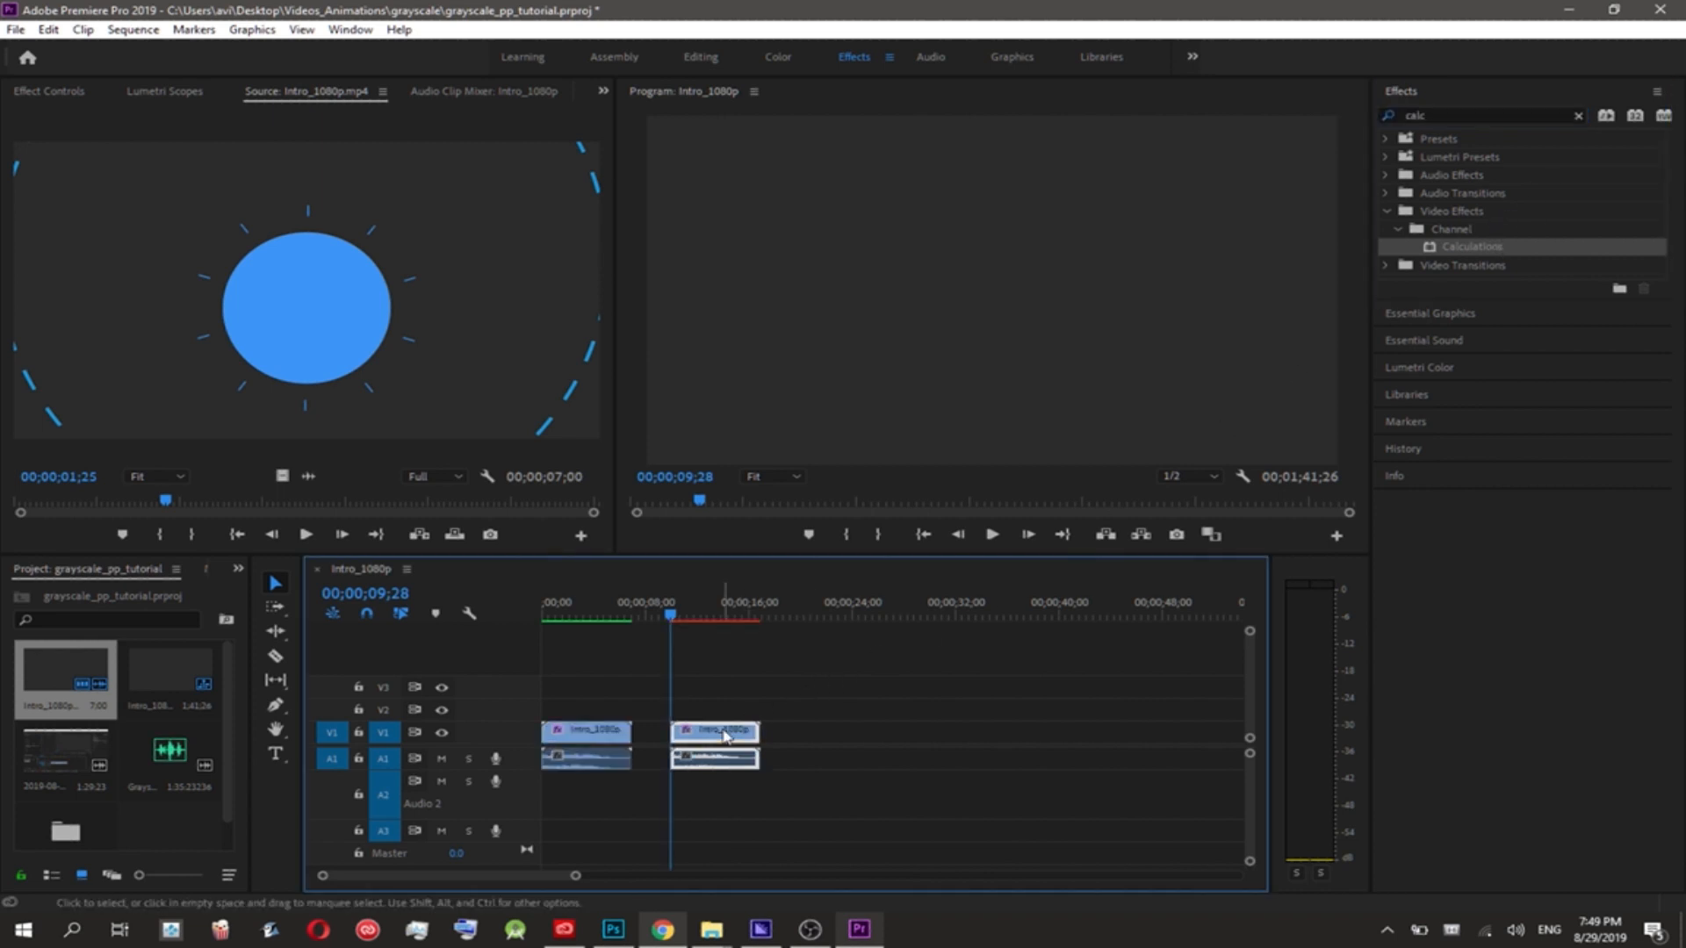
left_click(713, 731)
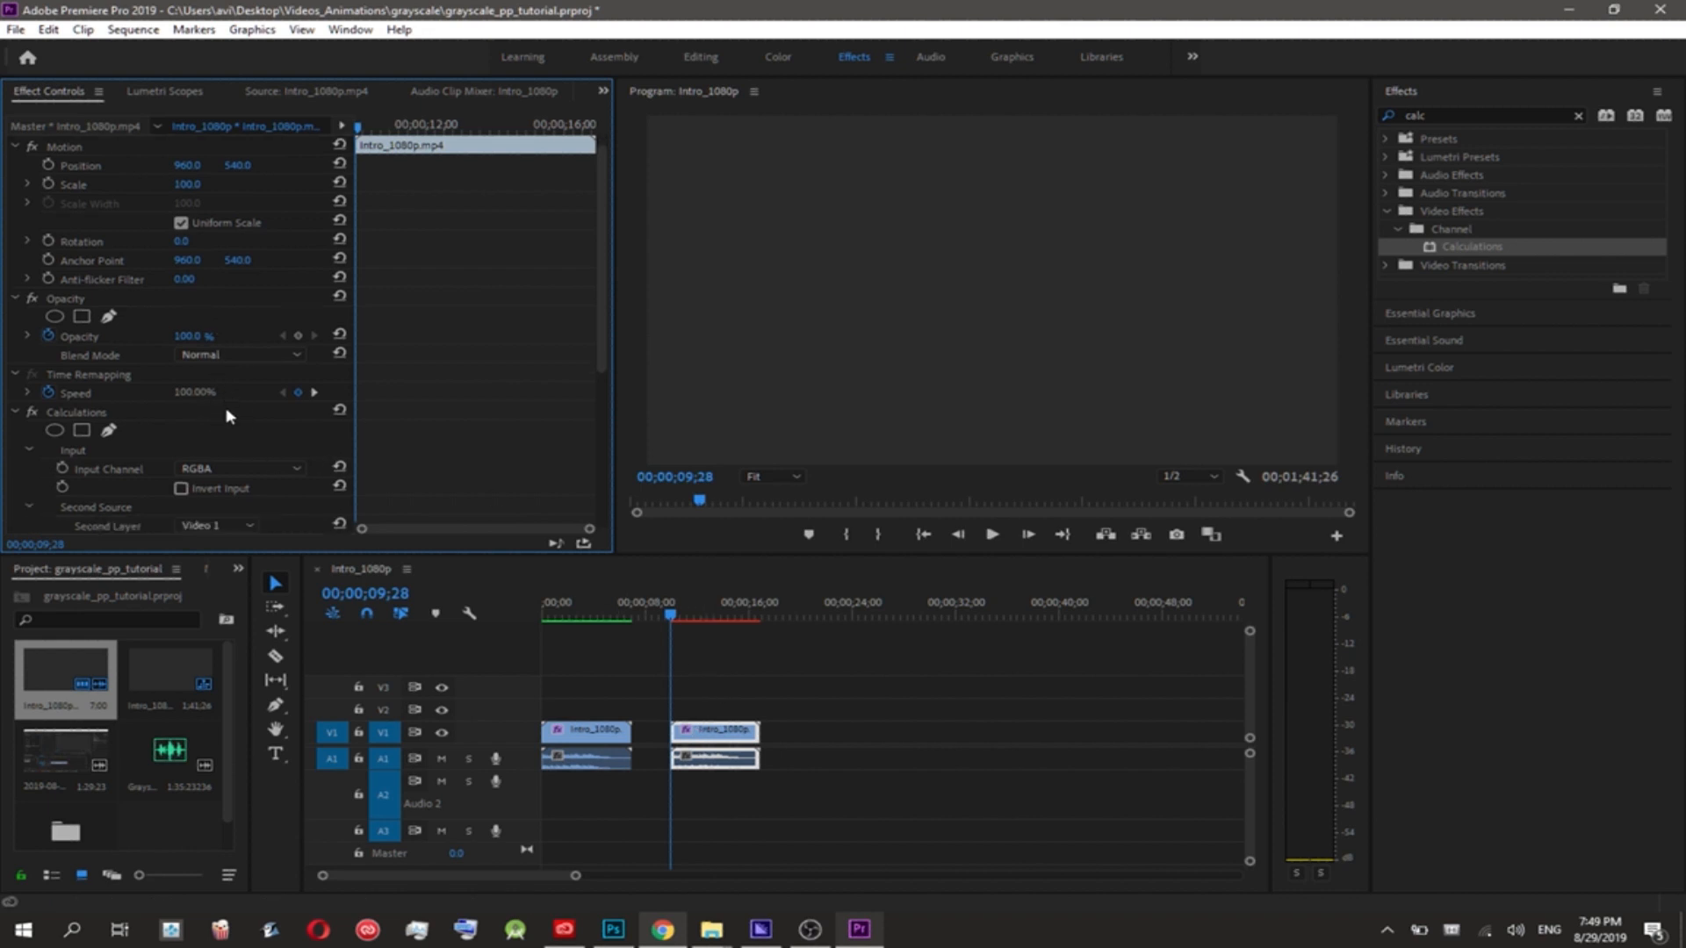
- Set the second clip's Calculations Input Channel to Gray
left_click(239, 358)
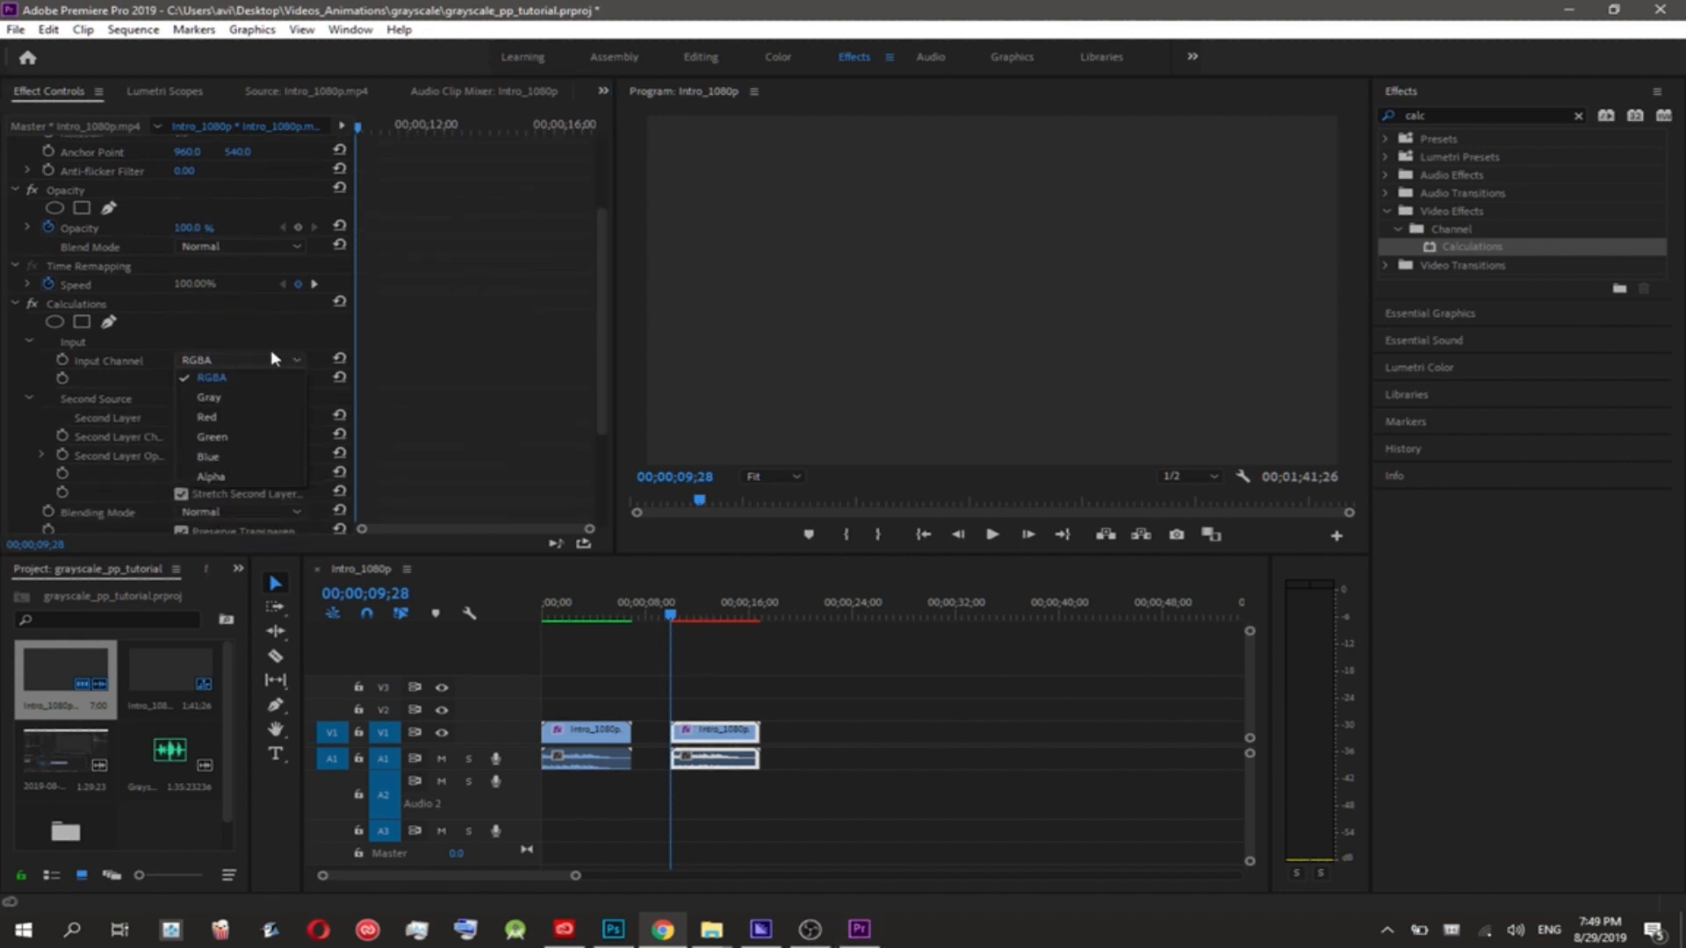
left_click(209, 376)
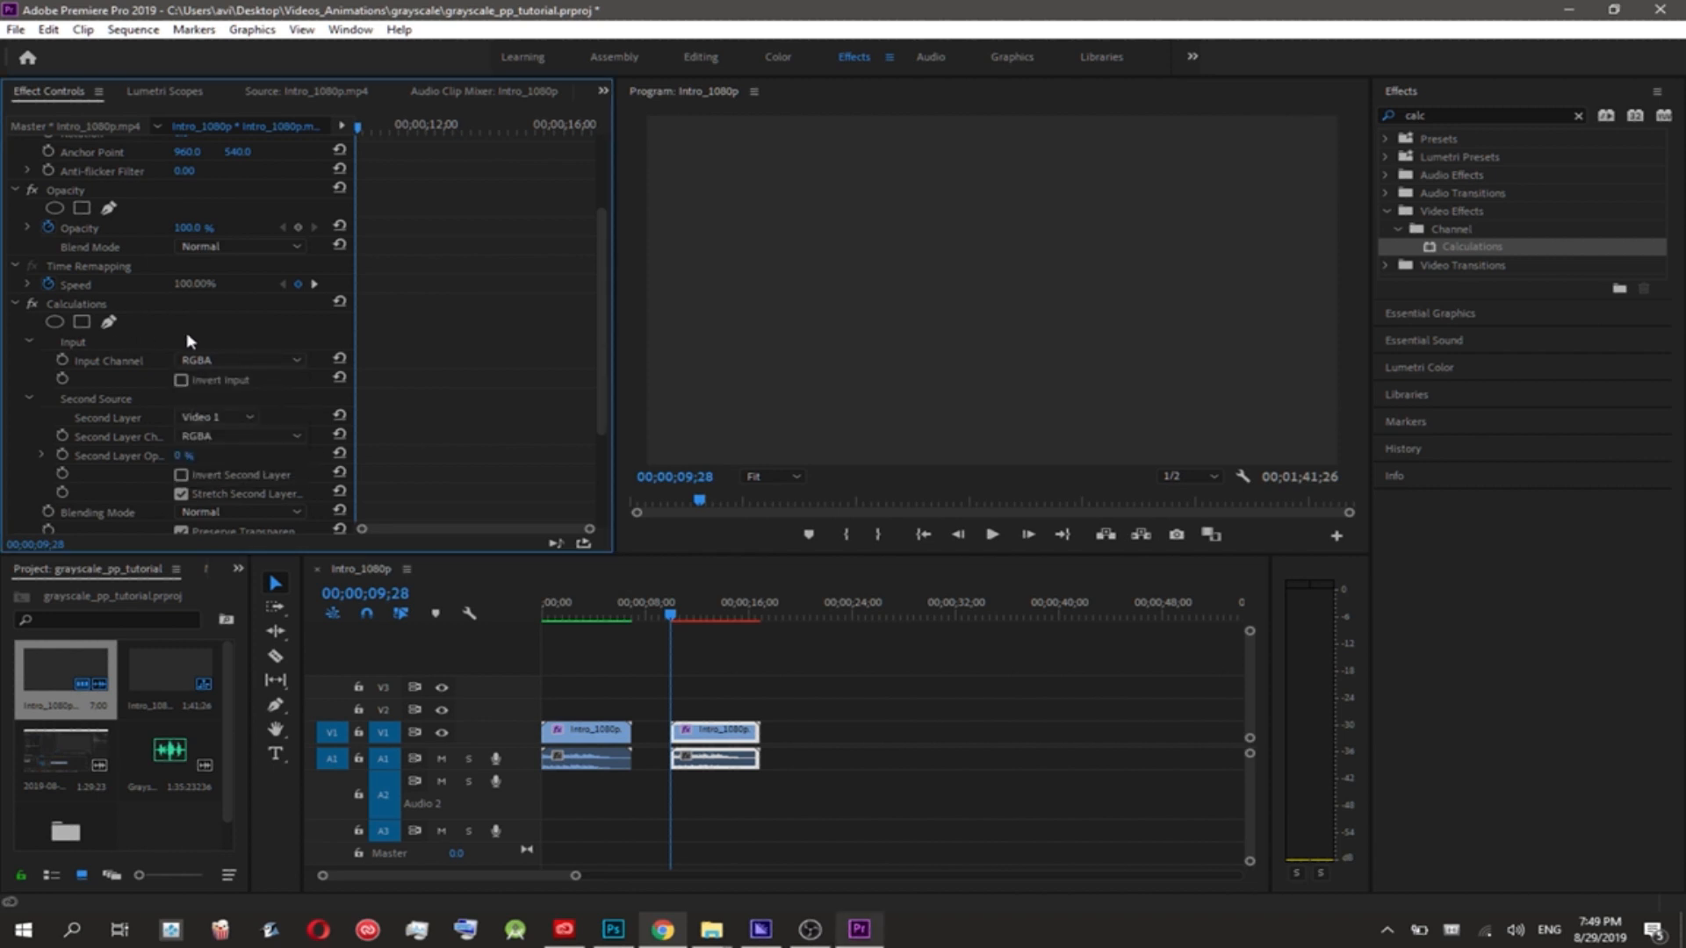
left_click(237, 358)
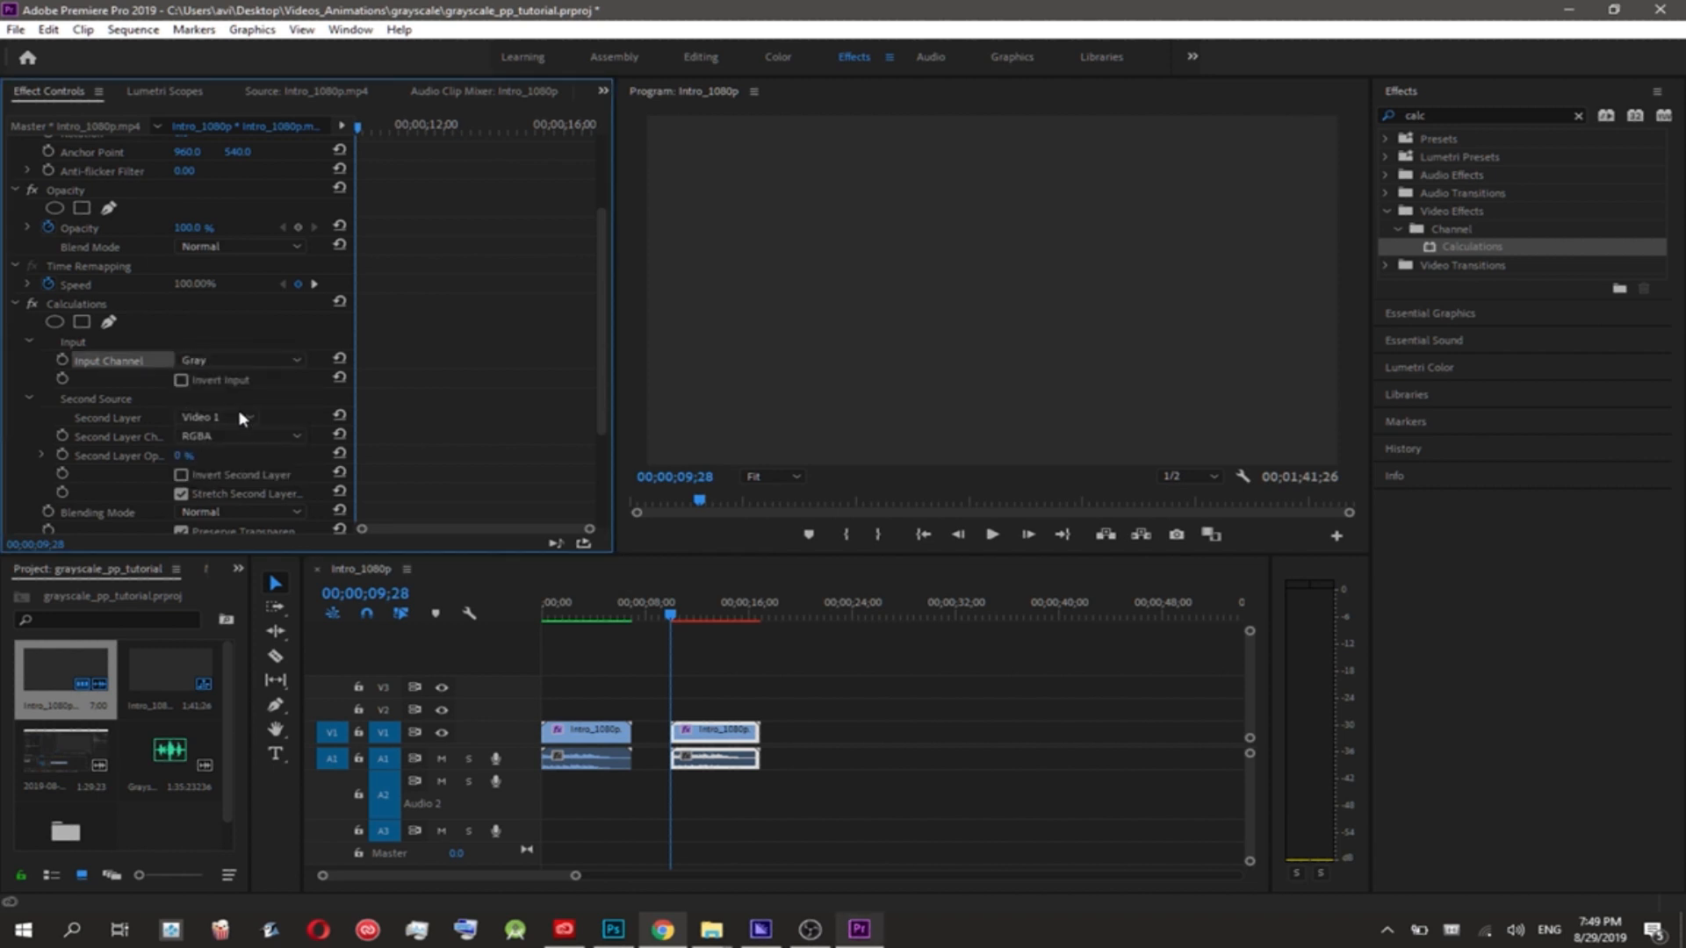
mouse_move(64, 360)
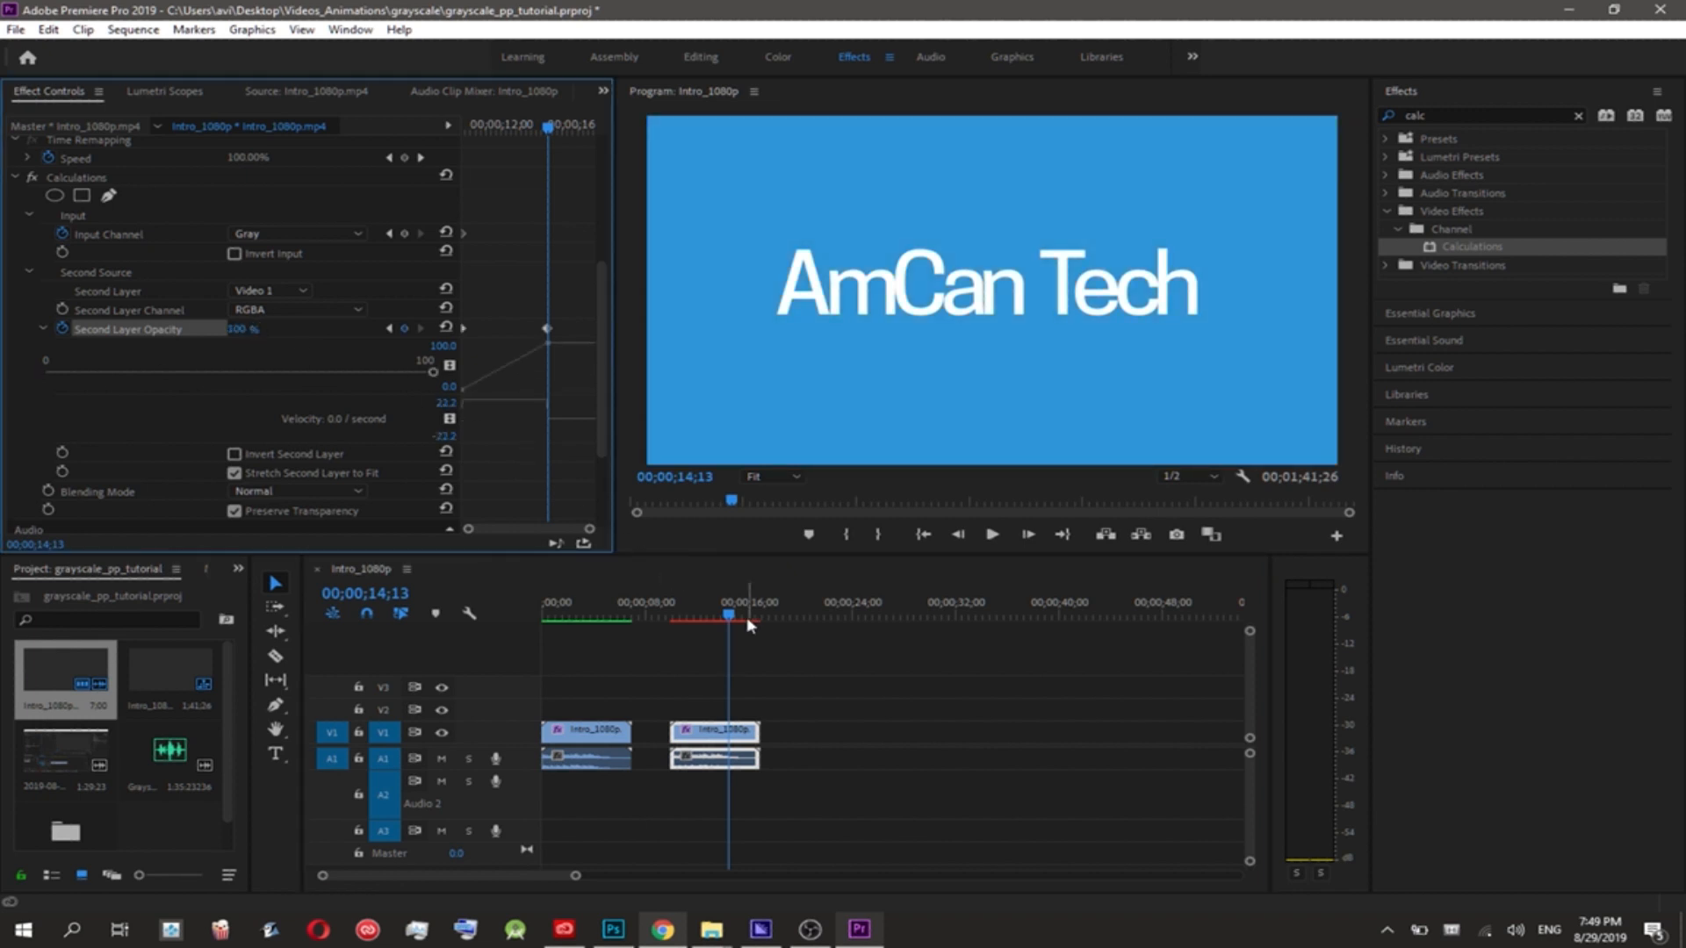
- Return the playhead to 00;00;12;16 and begin editing the 58% Second Layer Opacity value
left_click_drag(750, 615, 695, 614)
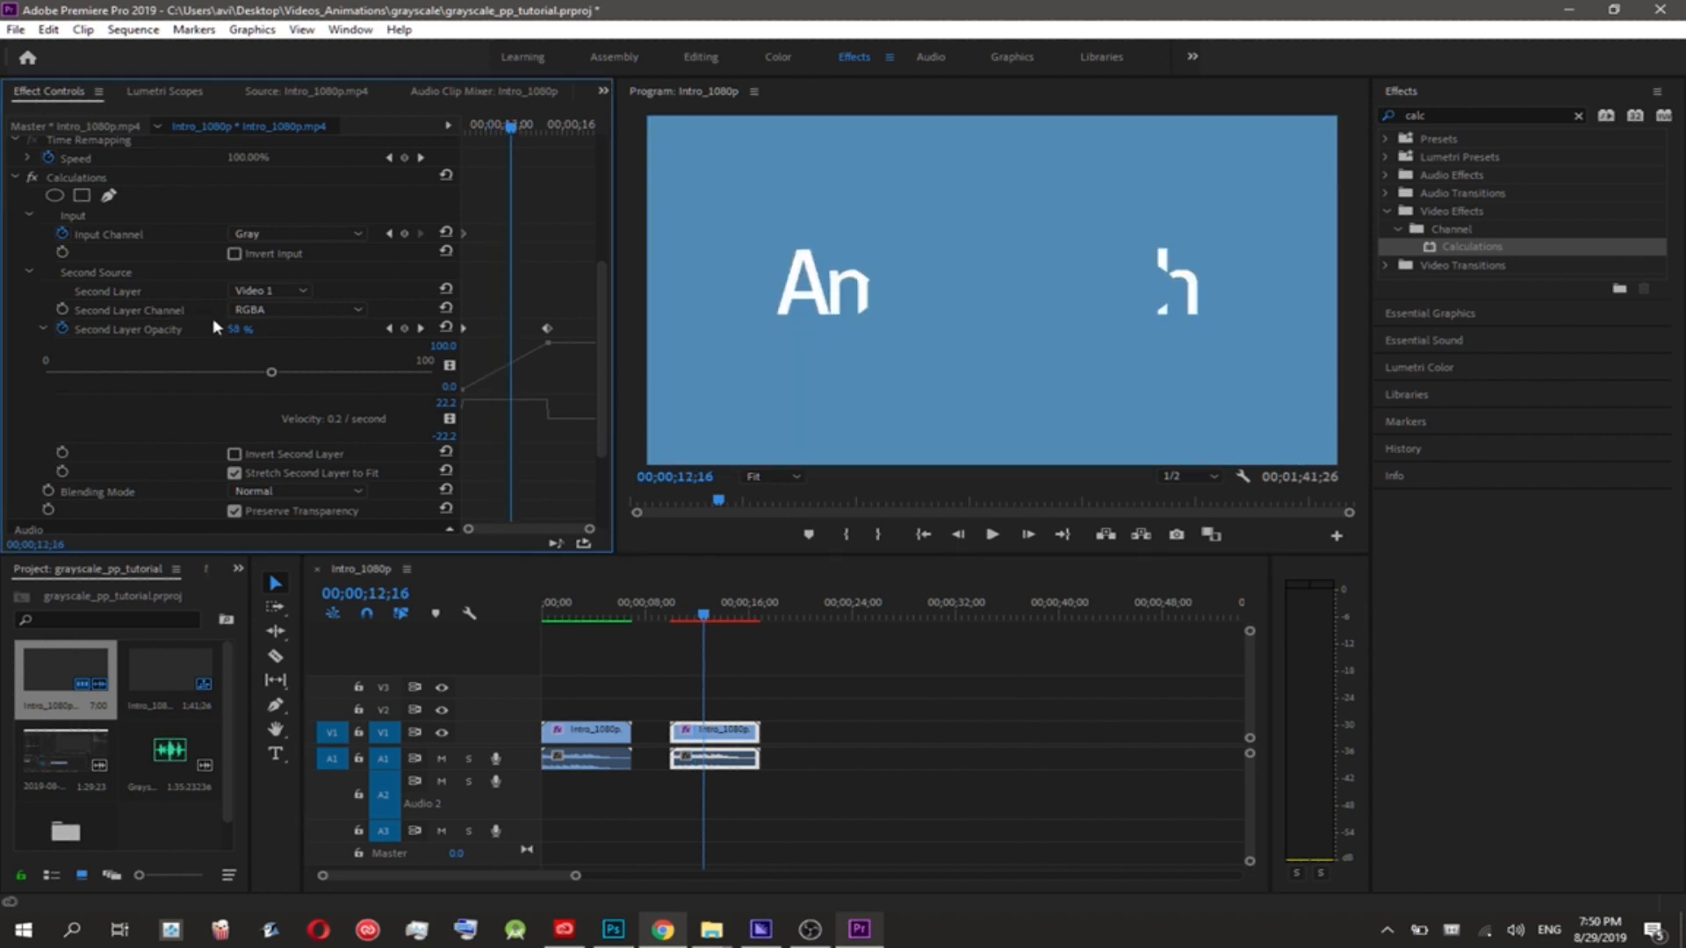
double_click(243, 328)
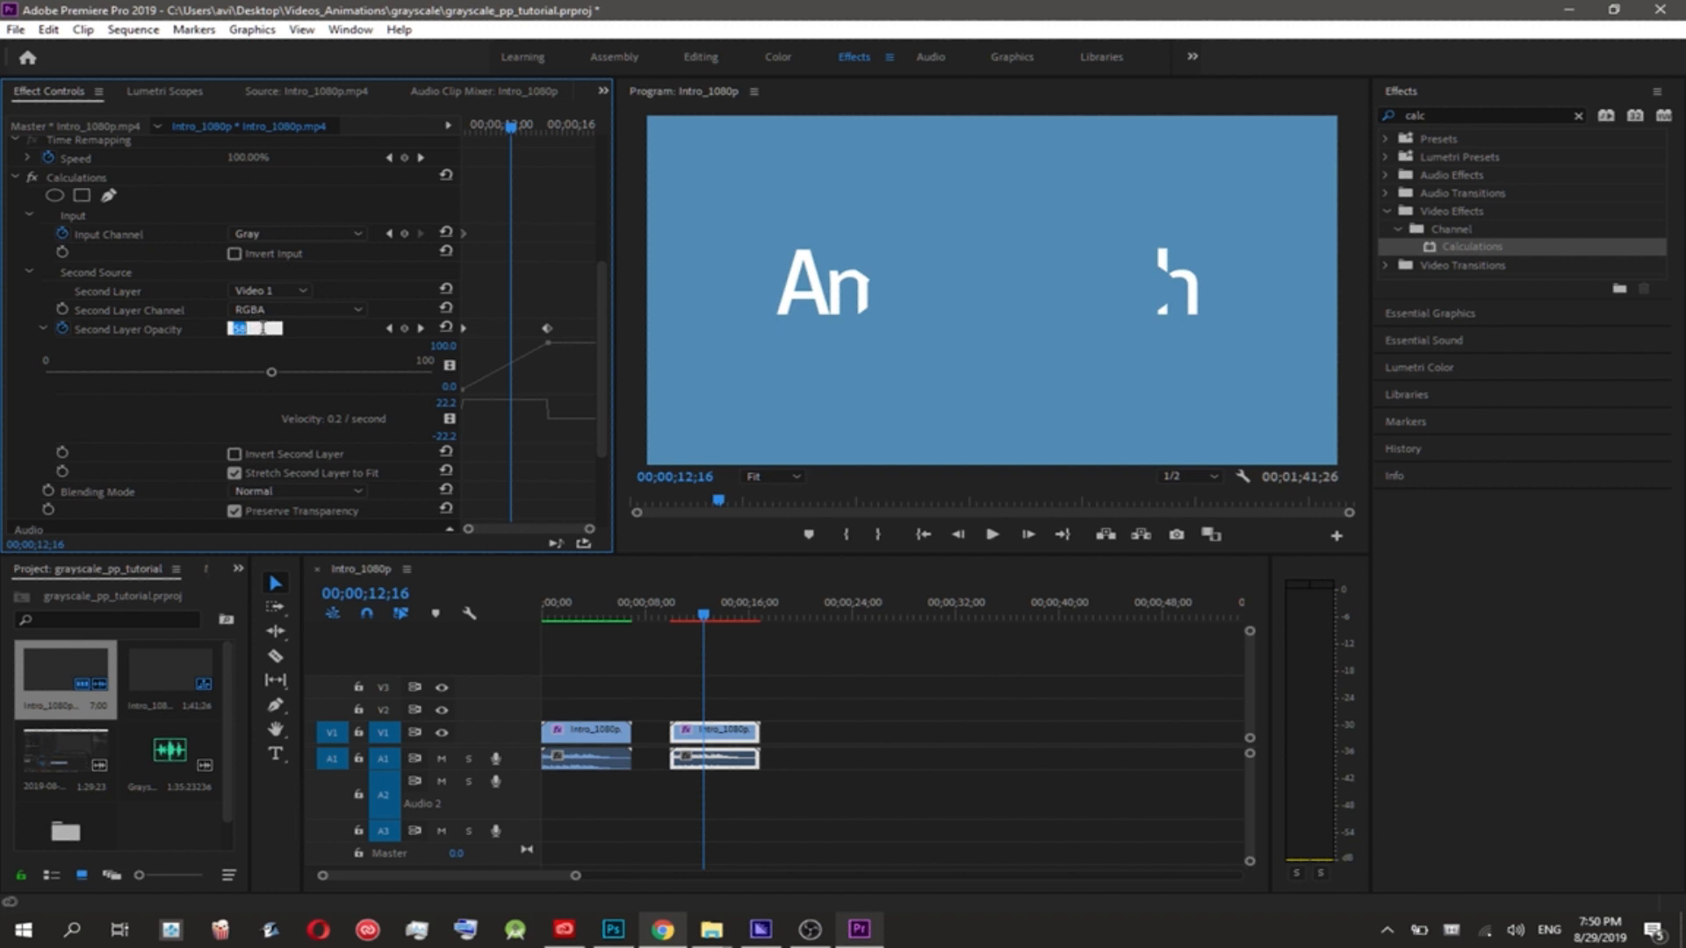